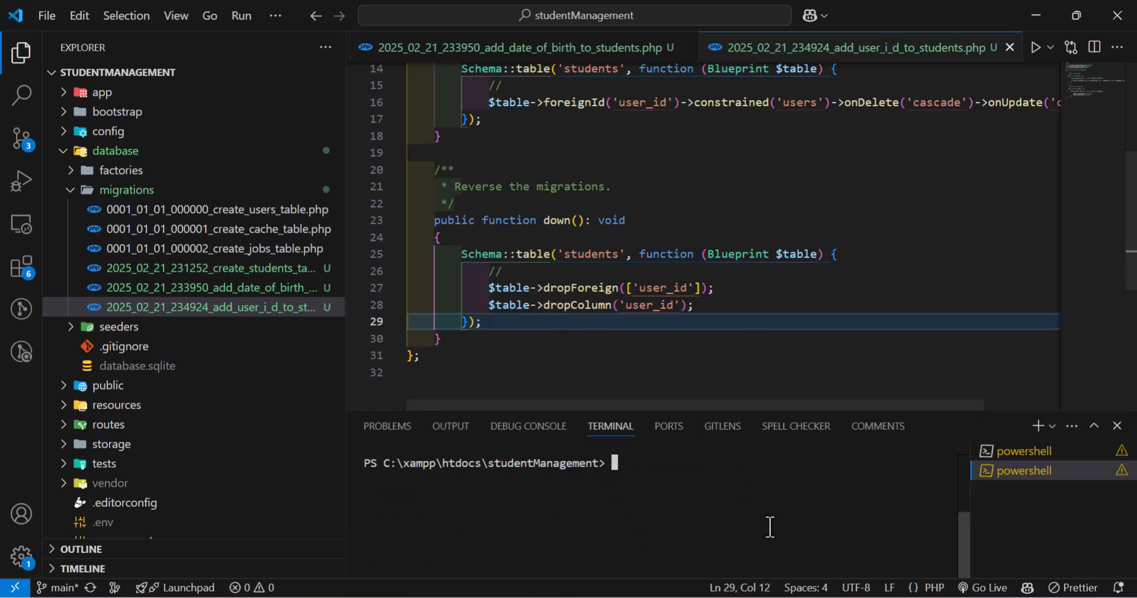
Step: Roll back the latest migration with php artisan migrate:rollback
type("php")
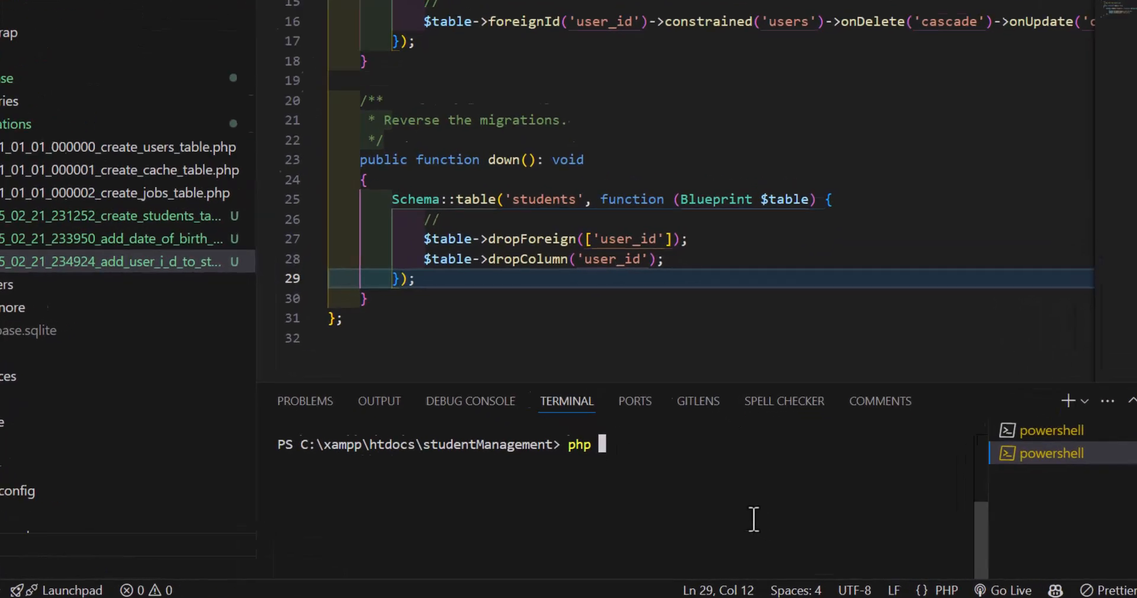
type("artisan m")
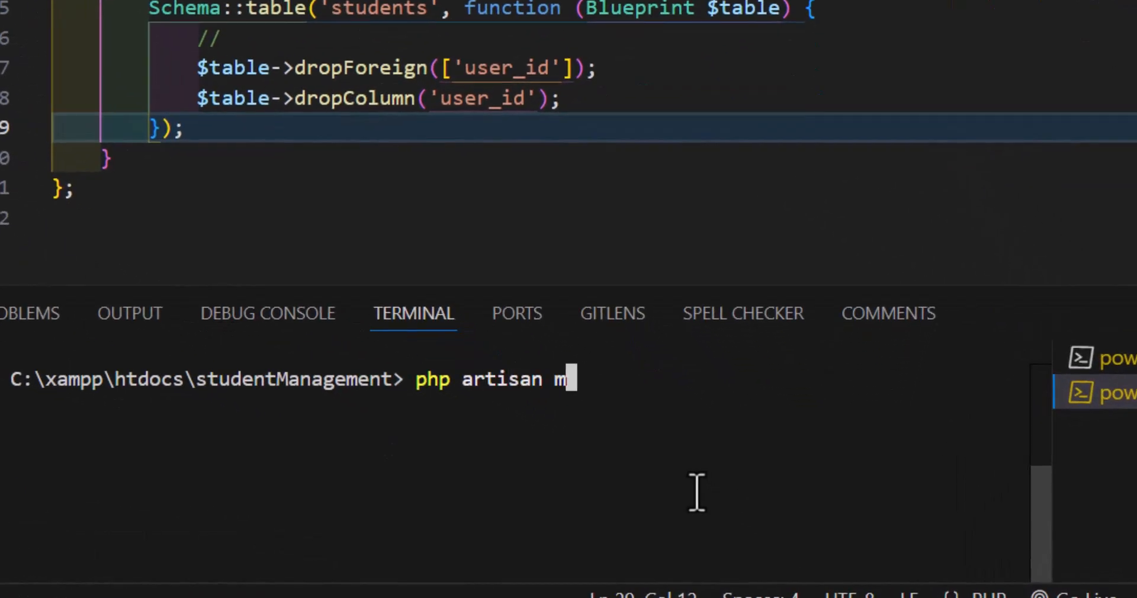
type("igrate:")
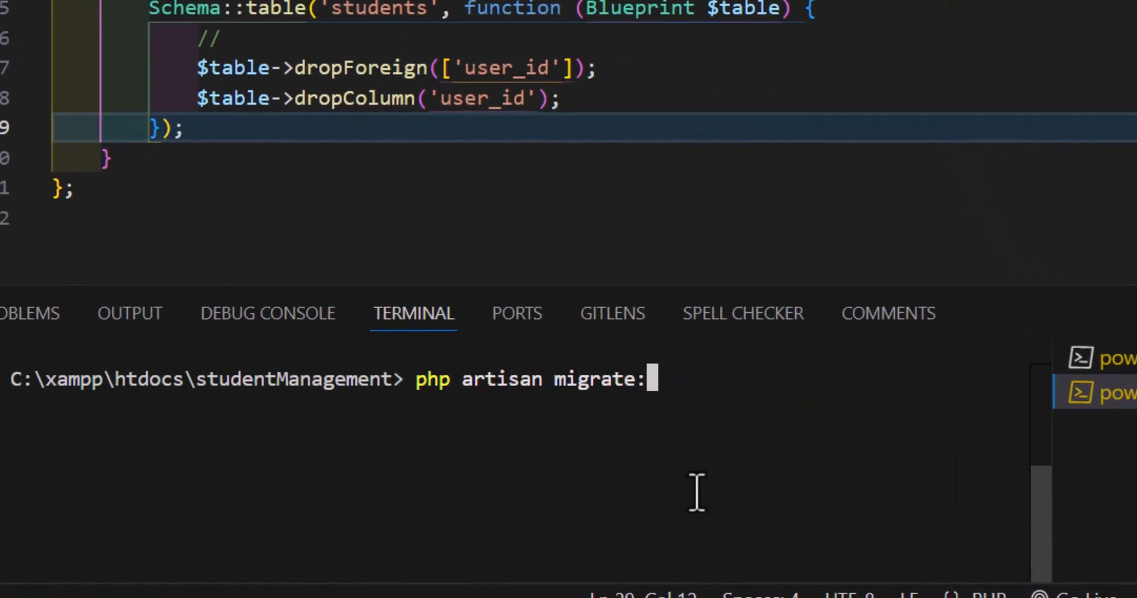
type("rollback")
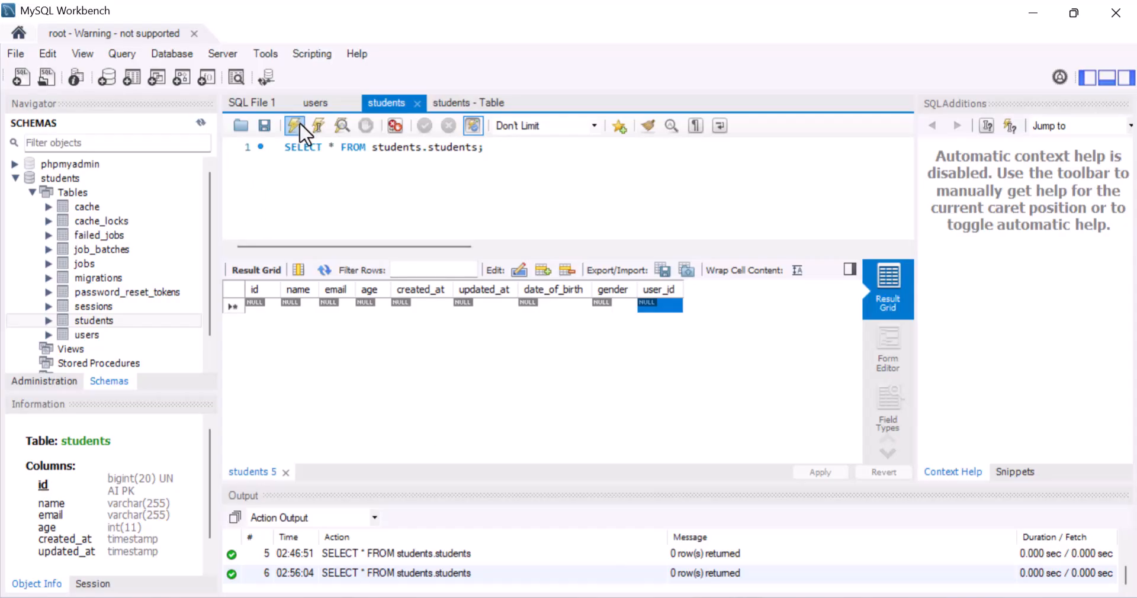
Step: Verify in Workbench that students lost user_id, then migrate again to restore it
left_click(294, 126)
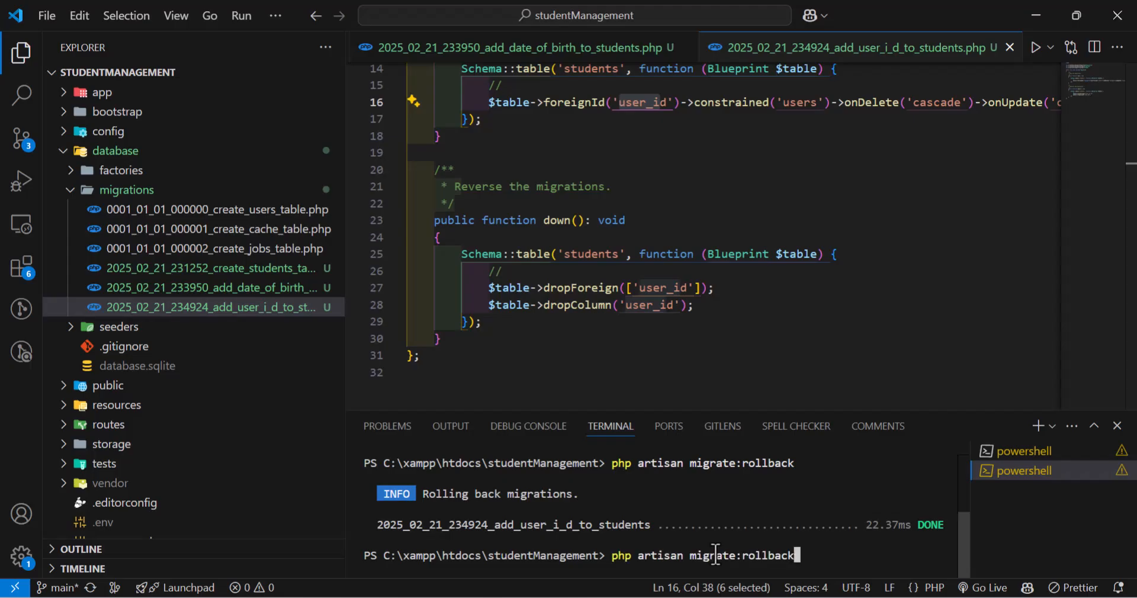
key("BackSpace")
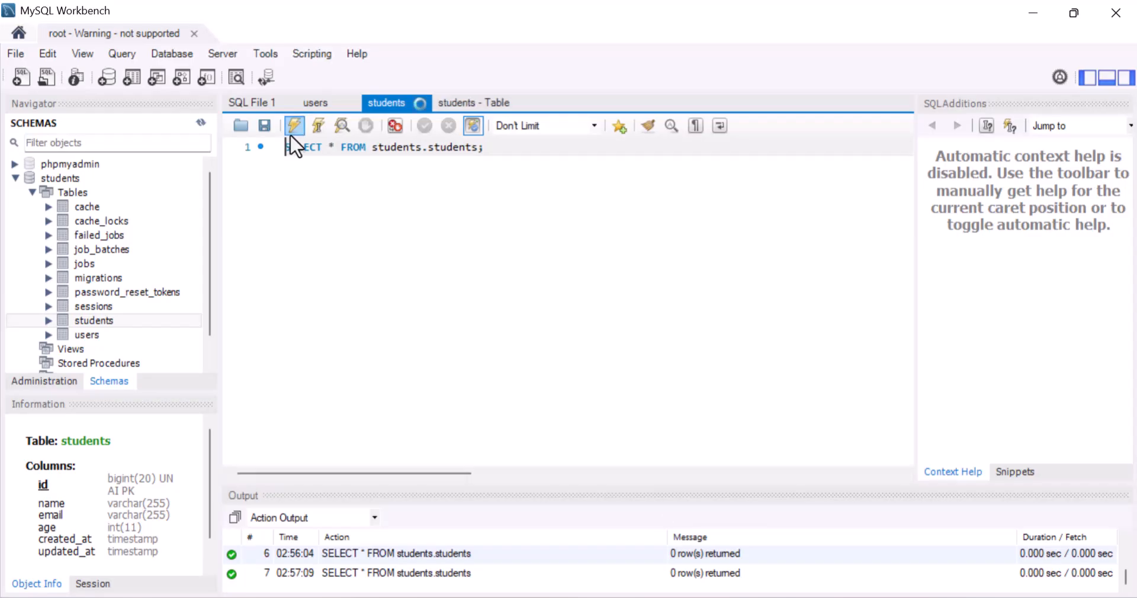
left_click(293, 125)
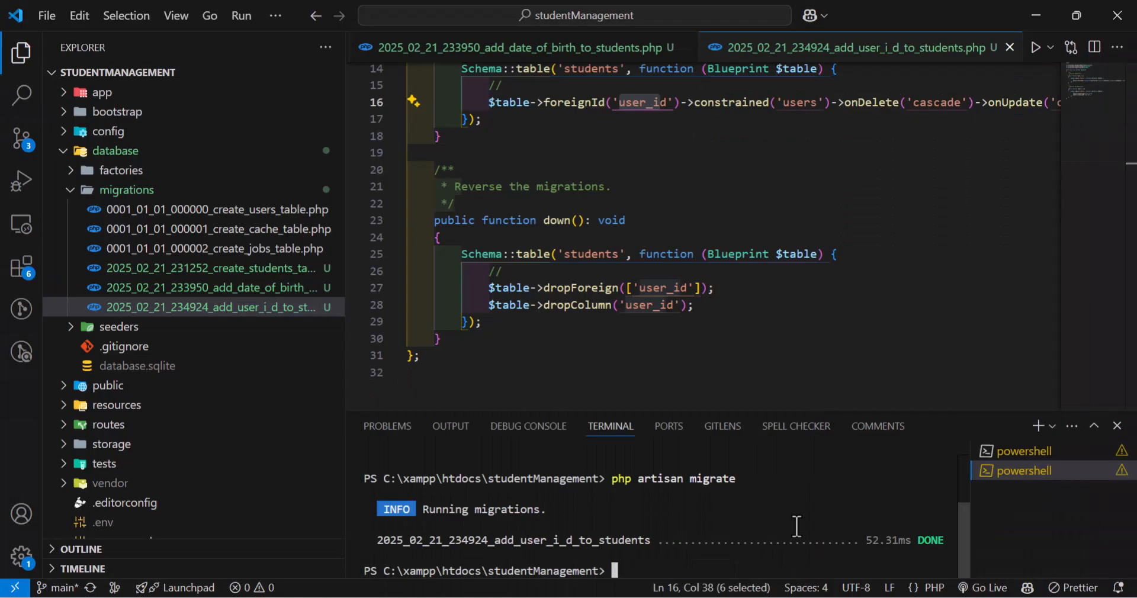
mouse_move(796, 554)
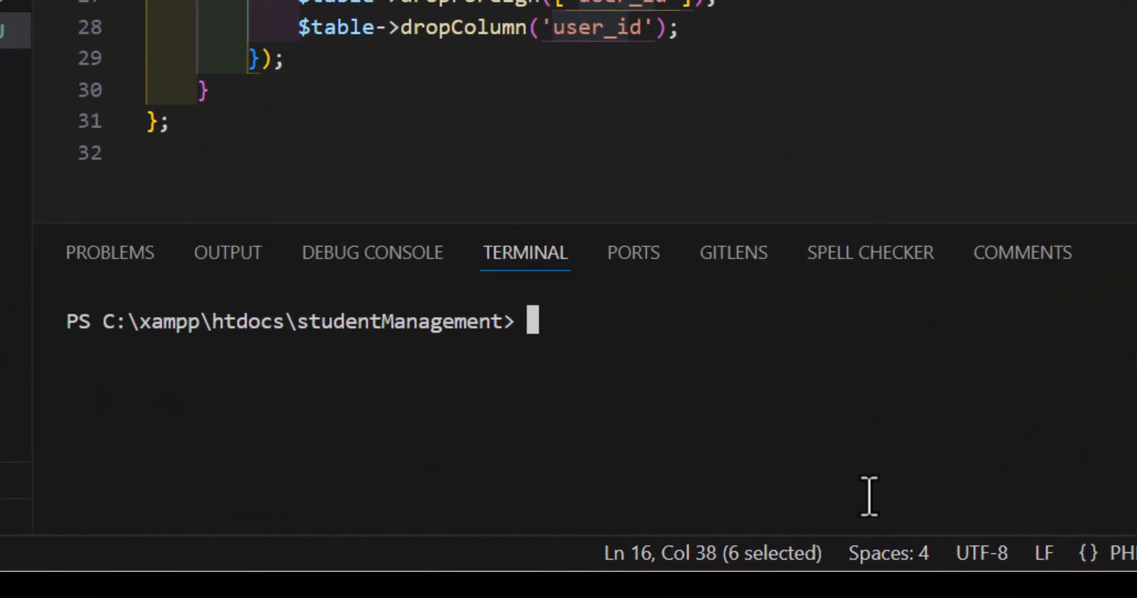
Step: Roll back the last two migrations with php artisan migrate:rollback --step=2
type("php arti")
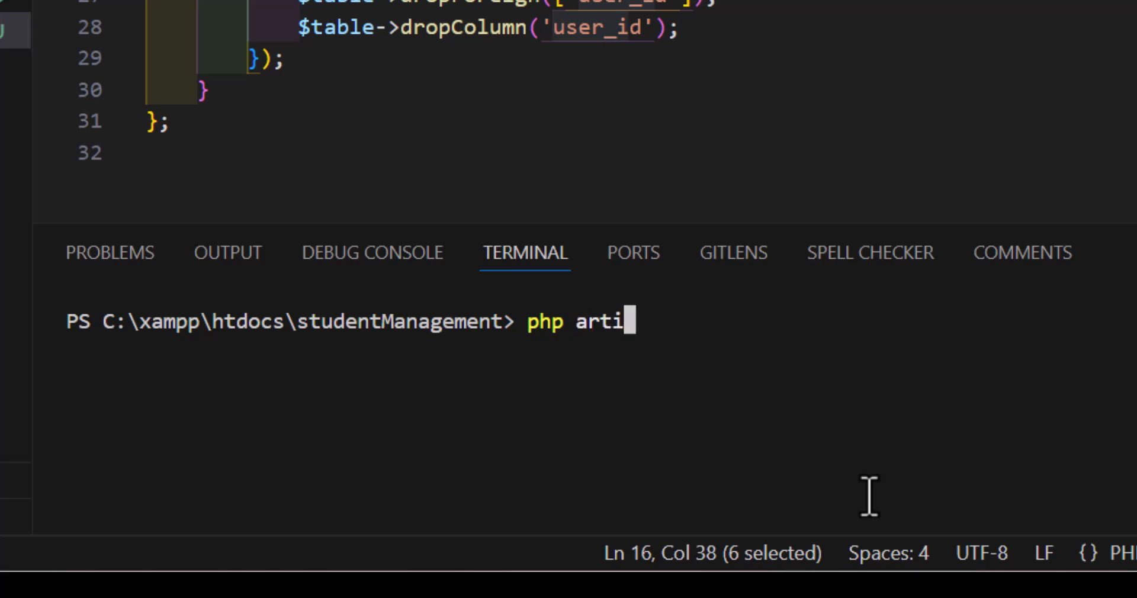
type("san migrate")
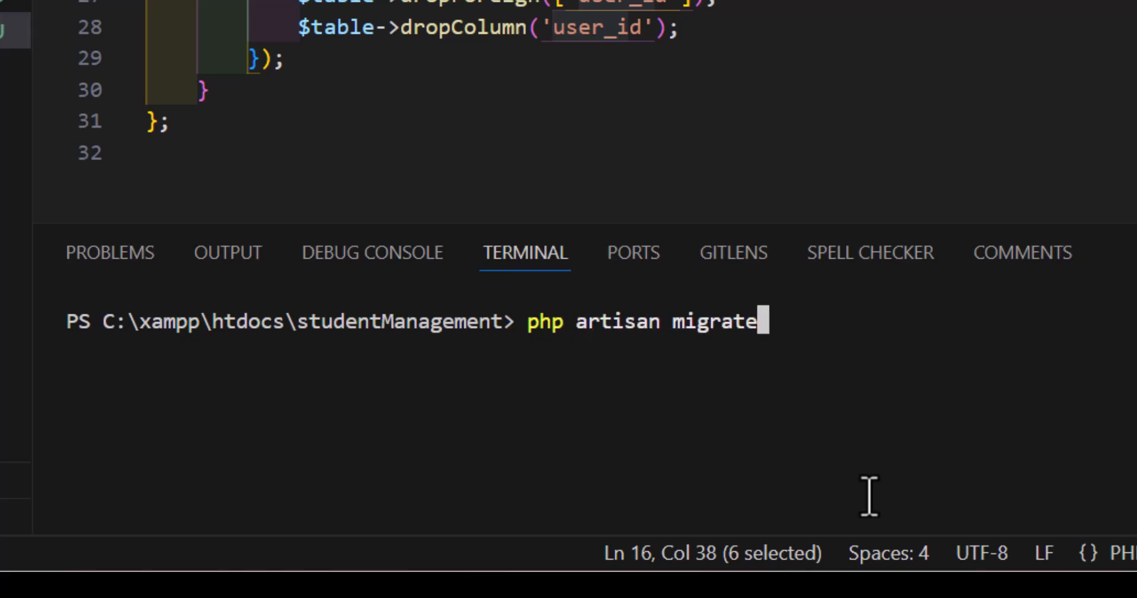
type(":rollback")
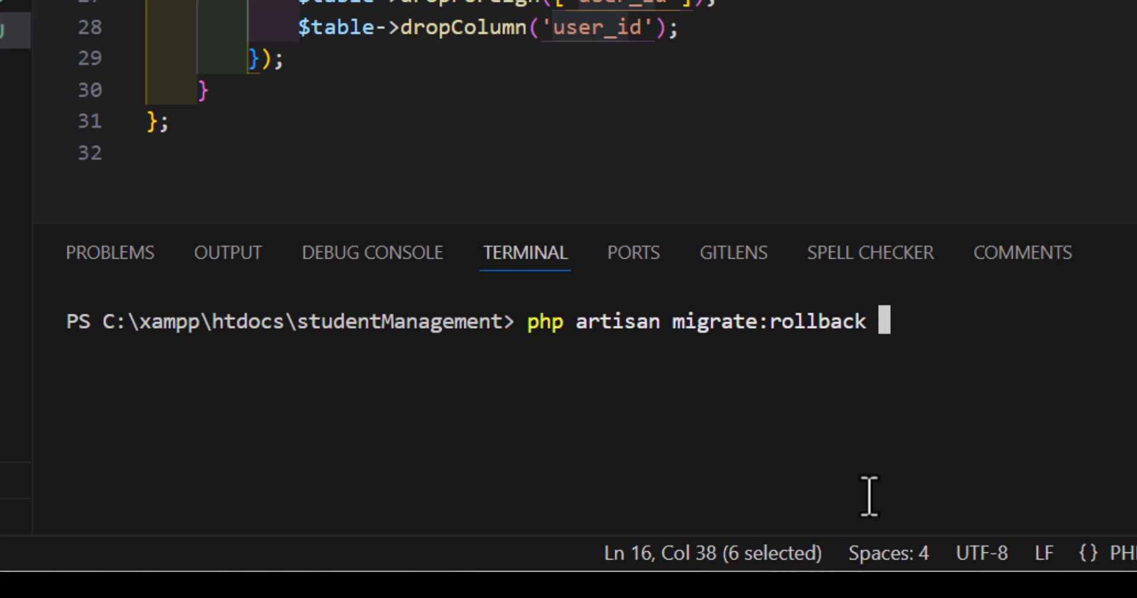
type("--step=")
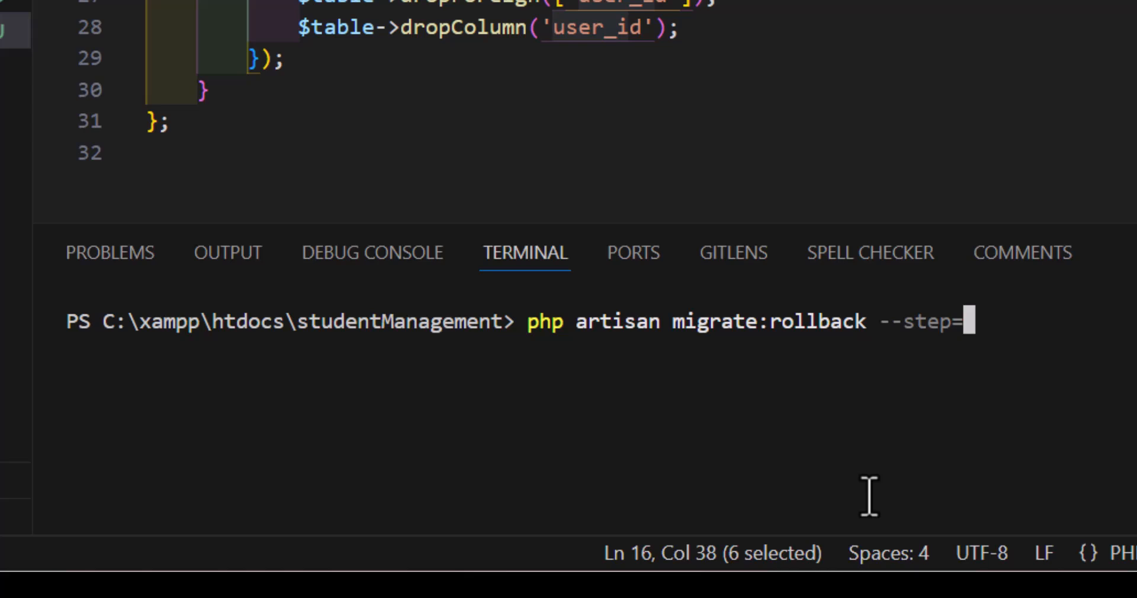
type("2")
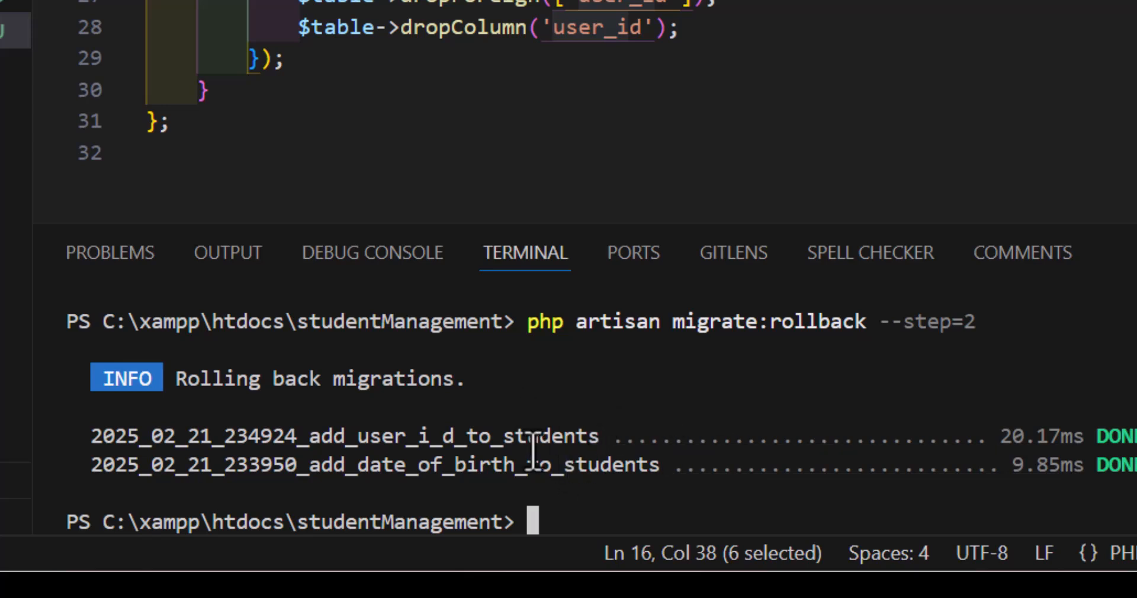
mouse_move(711, 376)
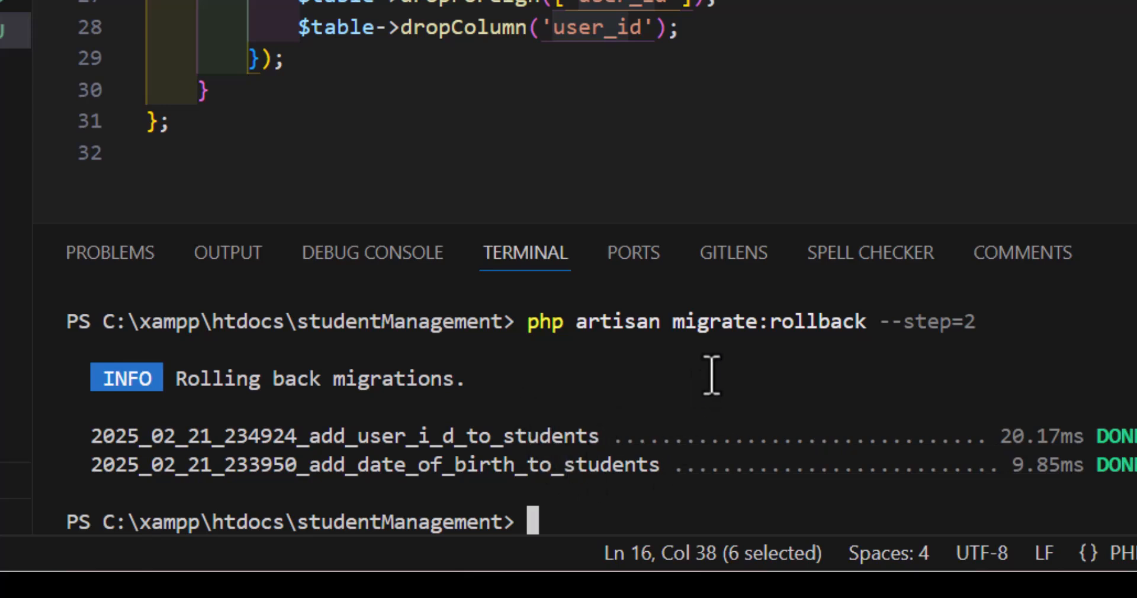
mouse_move(376, 436)
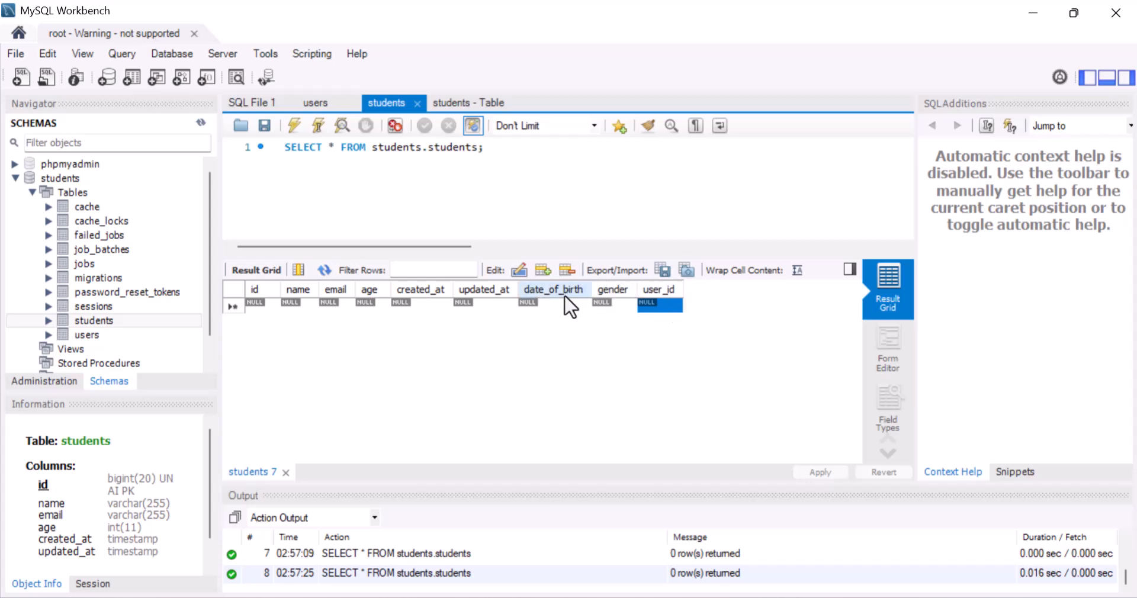
Step: Verify students no longer has date_of_birth, gender or user_id, then review the user_id migration file
left_click(294, 126)
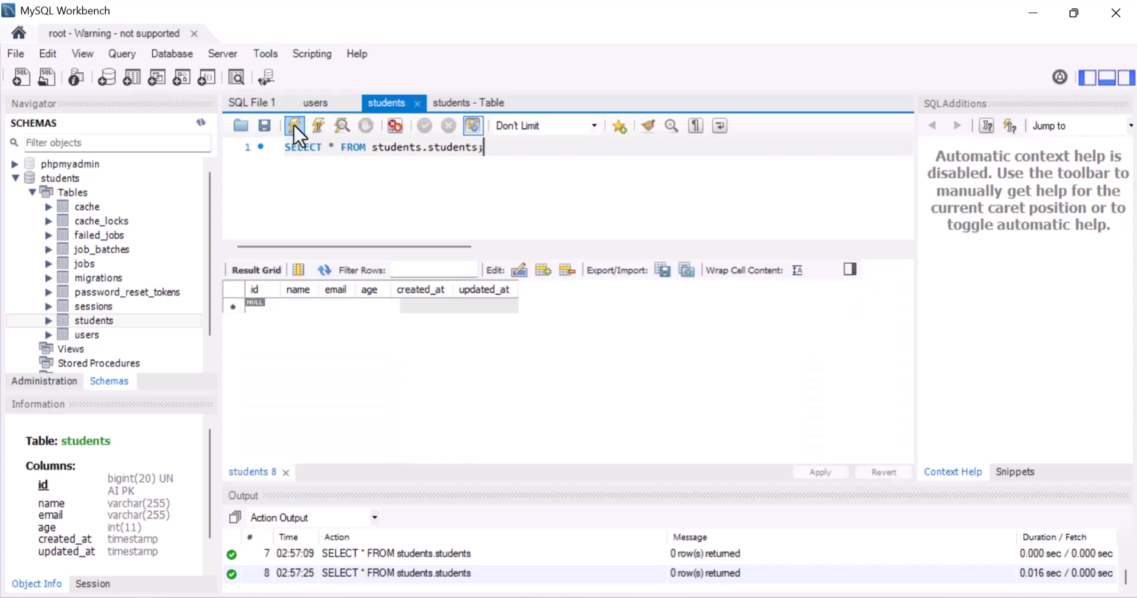
left_click(293, 126)
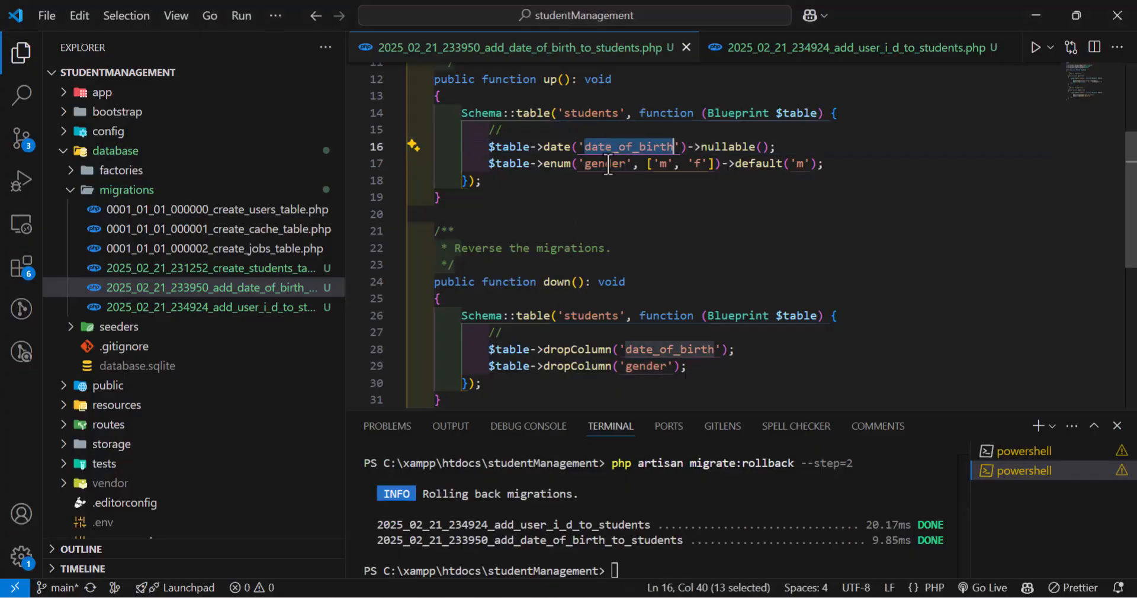
left_click(849, 47)
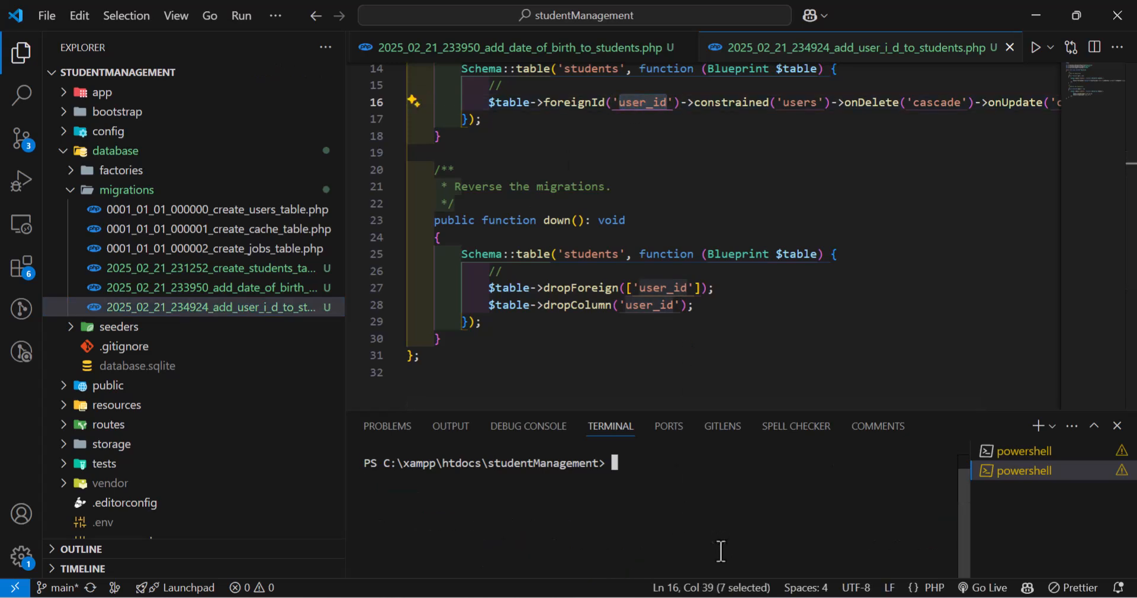
Step: Re-run php artisan migrate and confirm the students columns are restored in Workbench
type("php artisan")
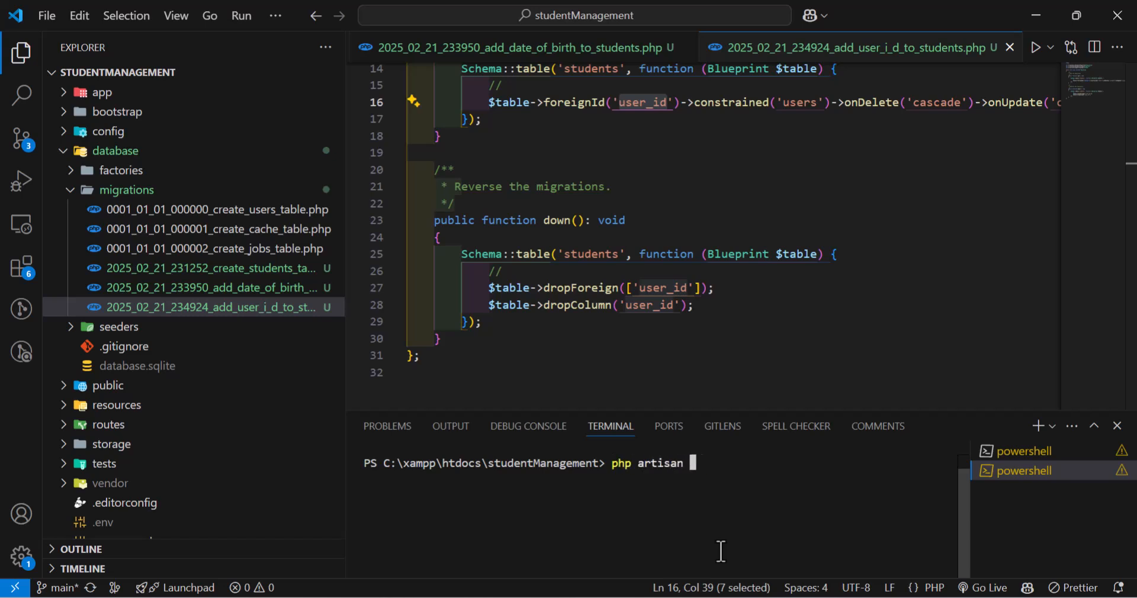
type("migrate")
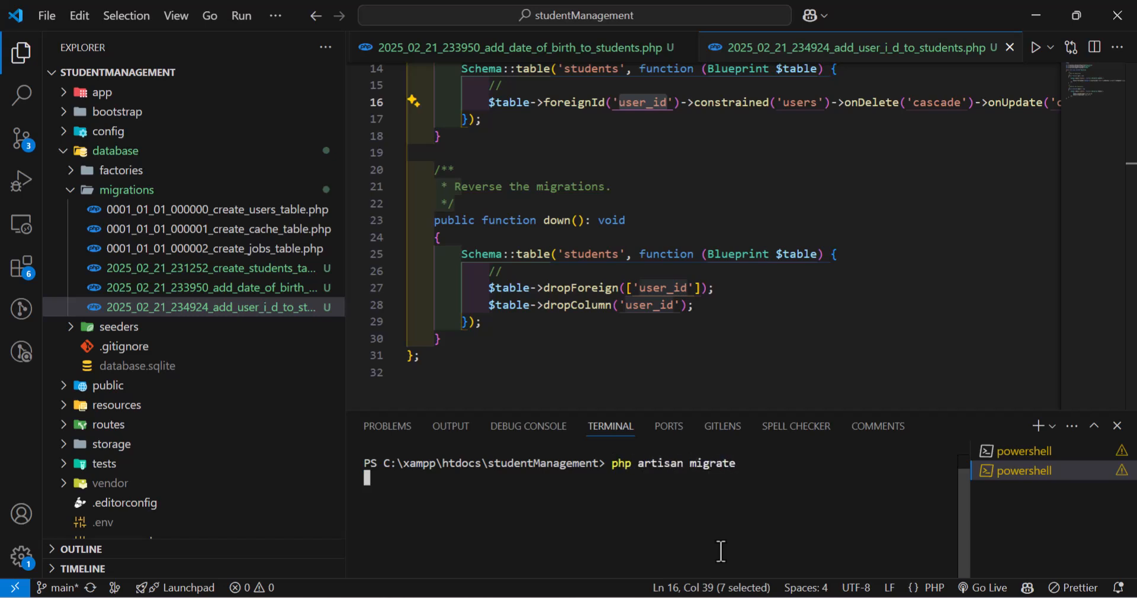
key("Enter")
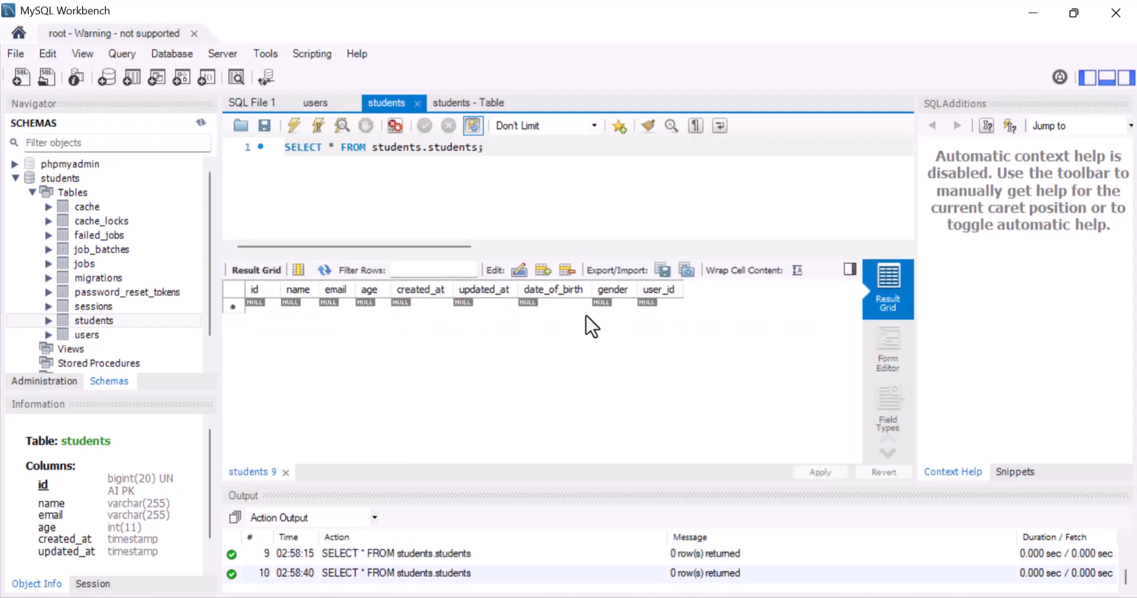
left_click(233, 306)
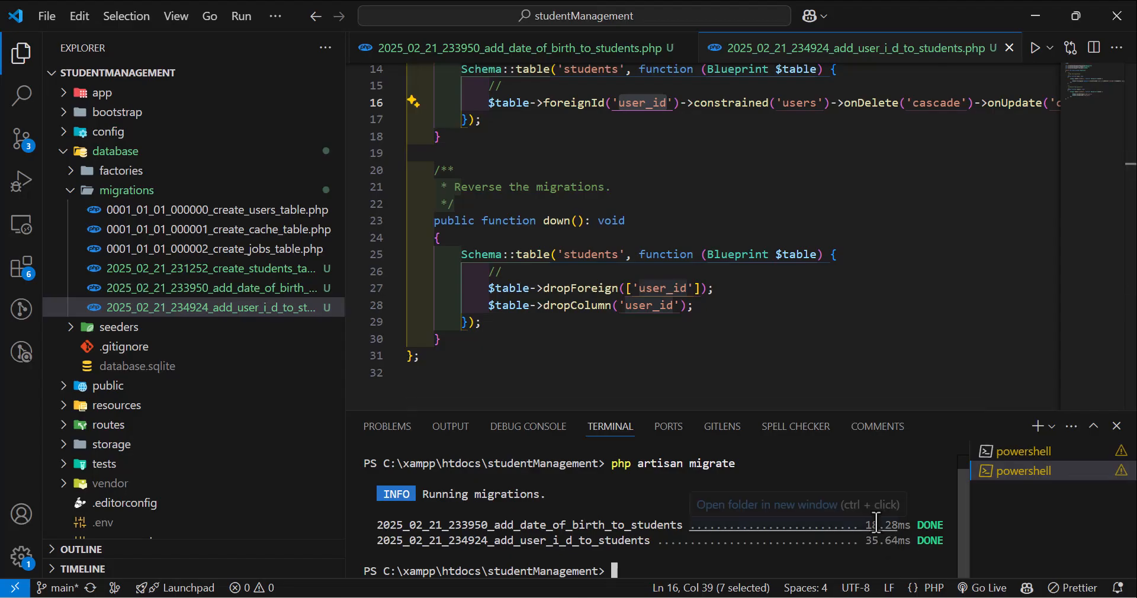
mouse_move(865, 557)
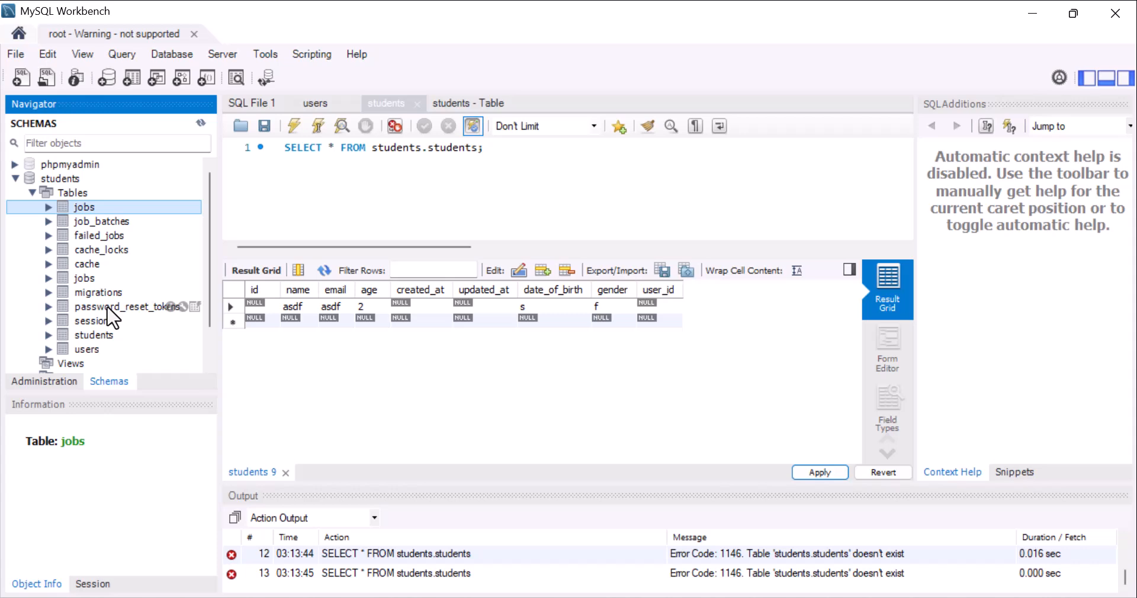
mouse_move(116, 318)
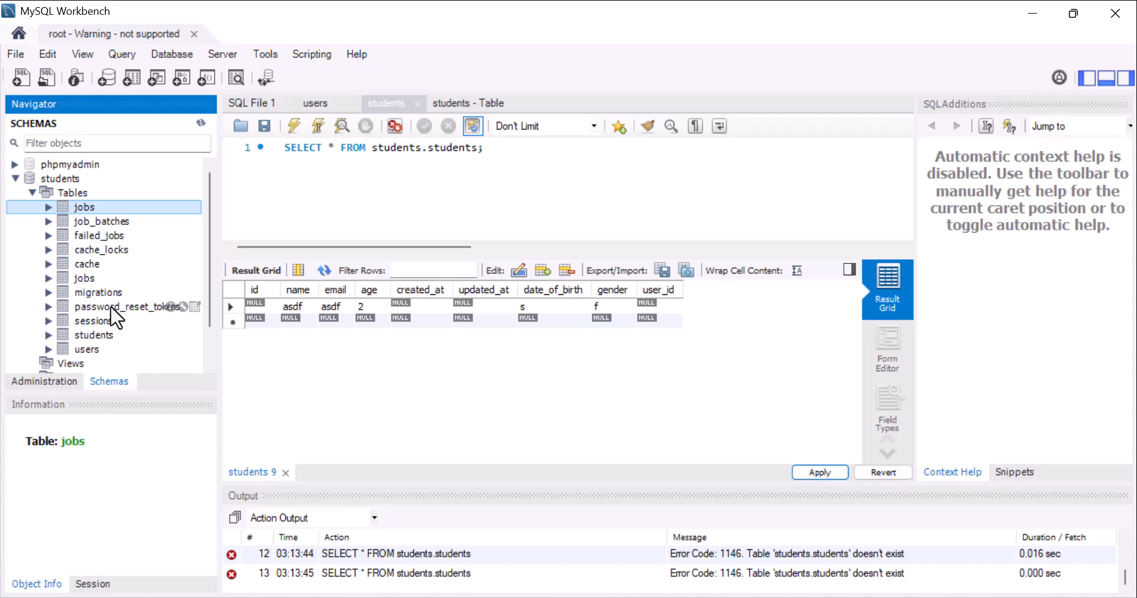
key("alt+tab")
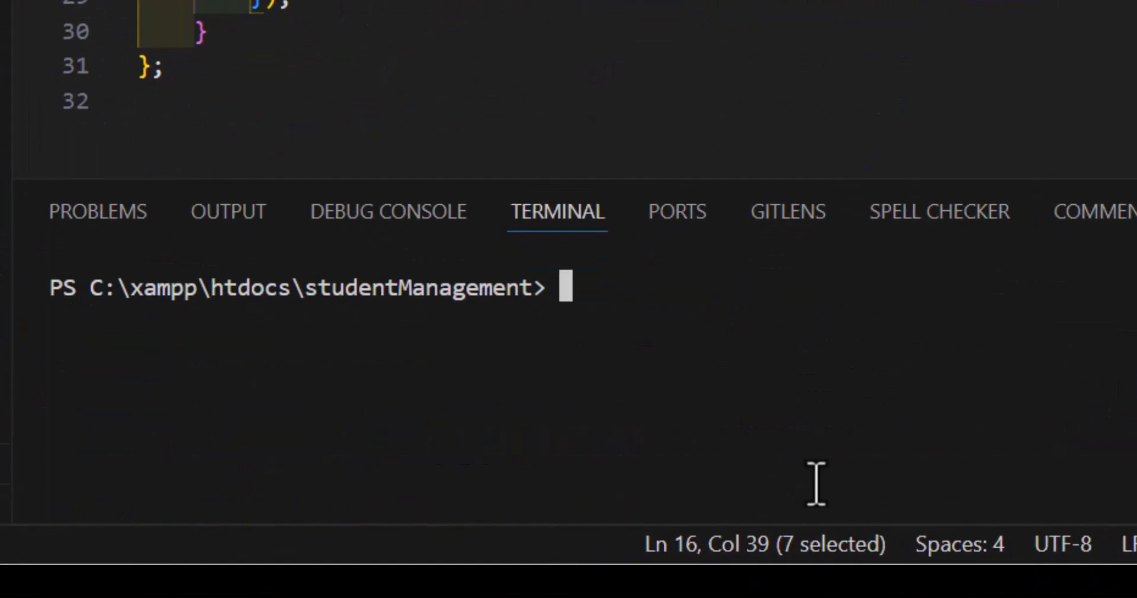
Step: Reset all migrations with php artisan migrate:reset and inspect the remaining migrations table
type("php artisa")
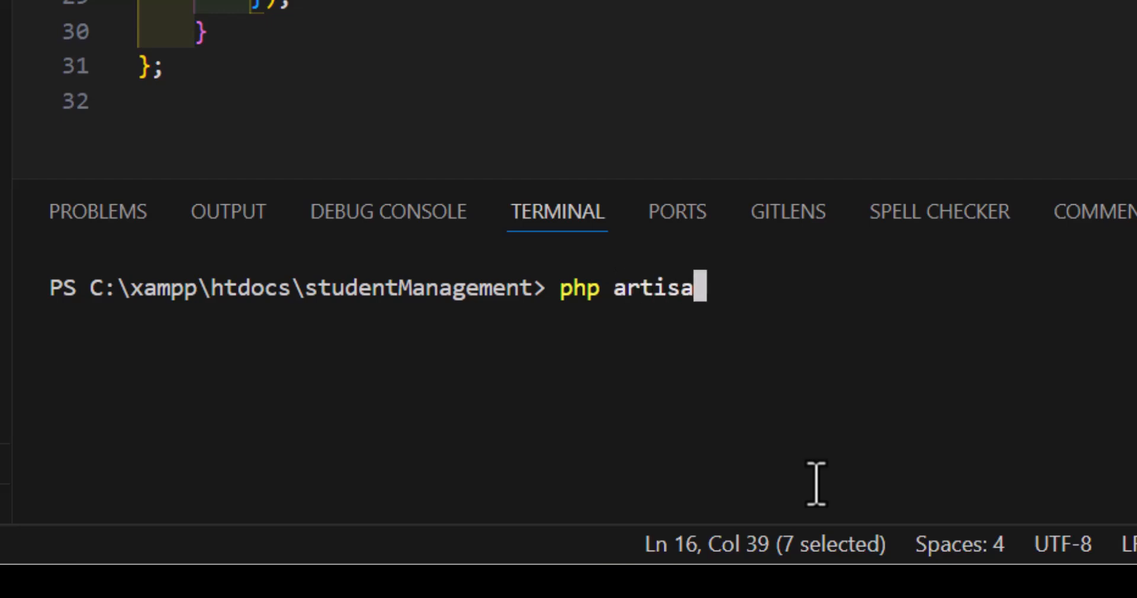
type("n migrate:")
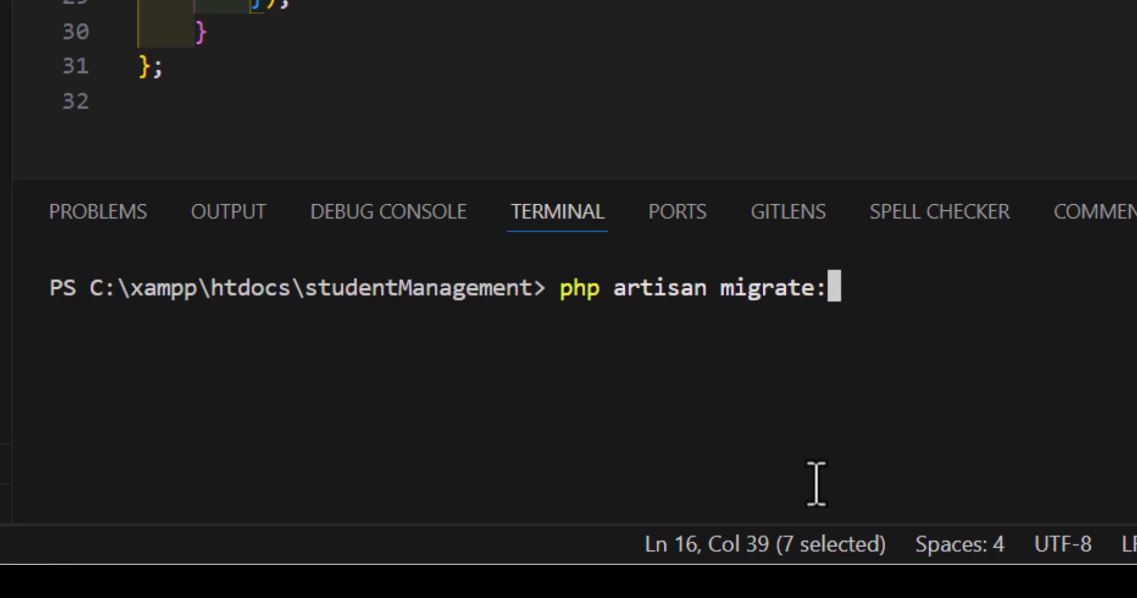
type("rese")
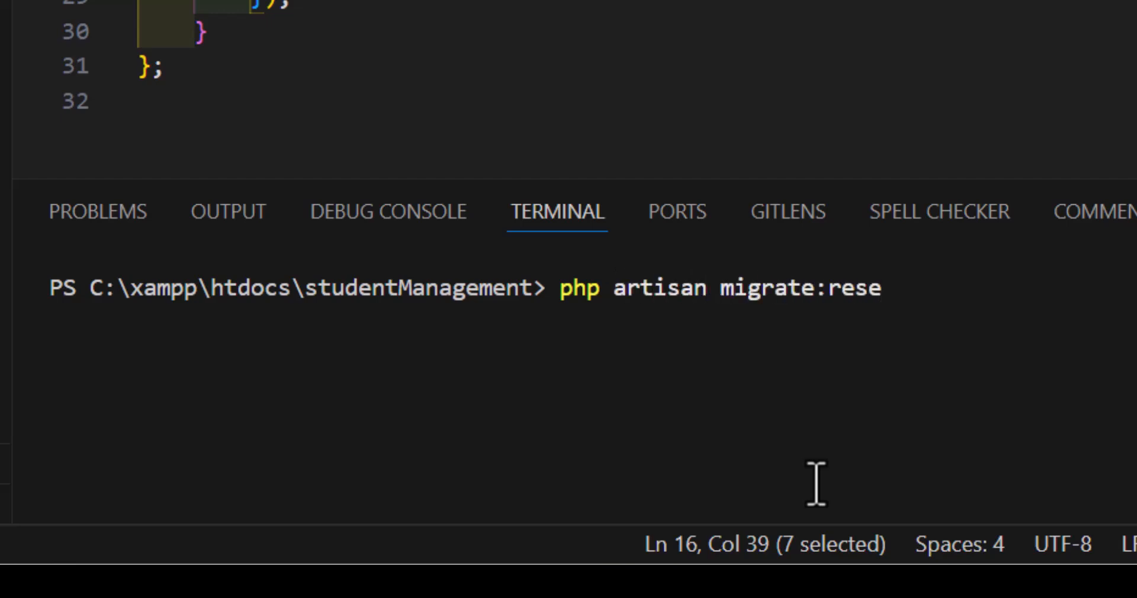
type("t")
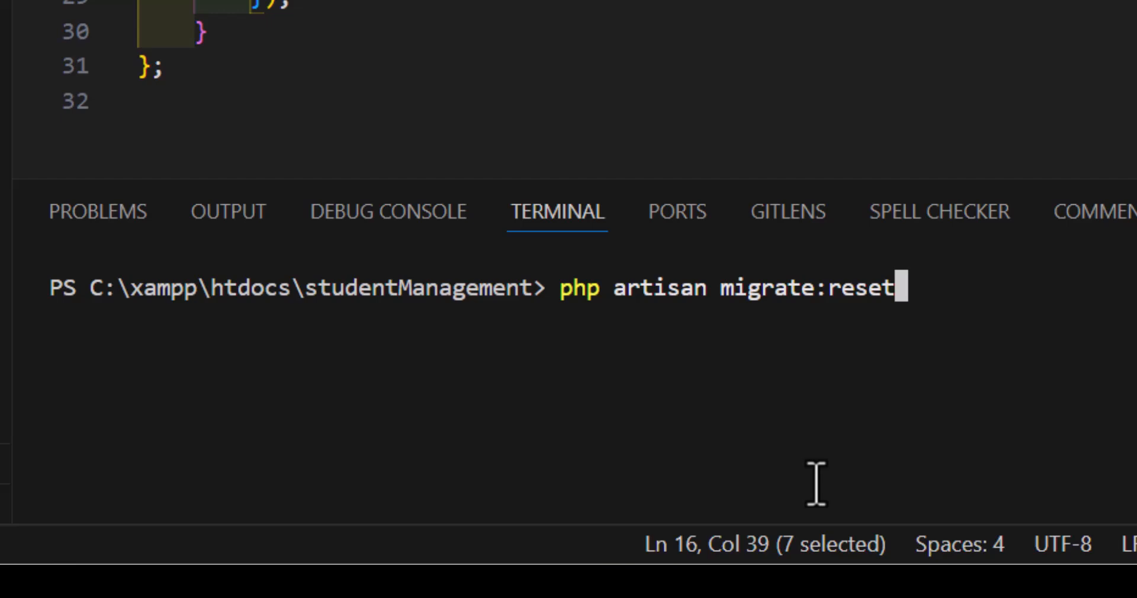
key("Enter")
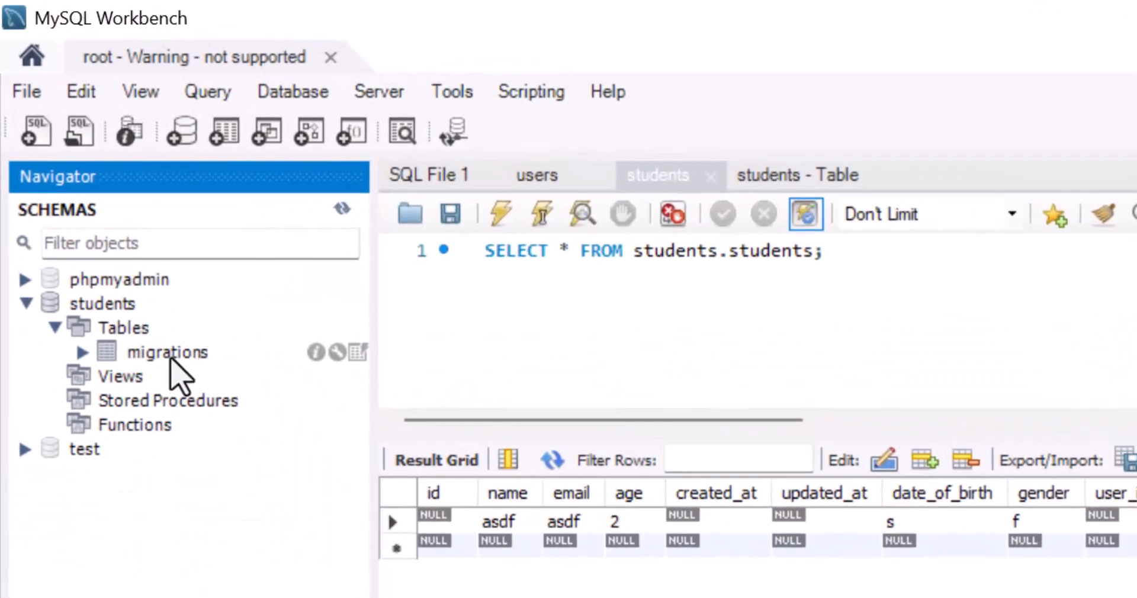
double_click(167, 352)
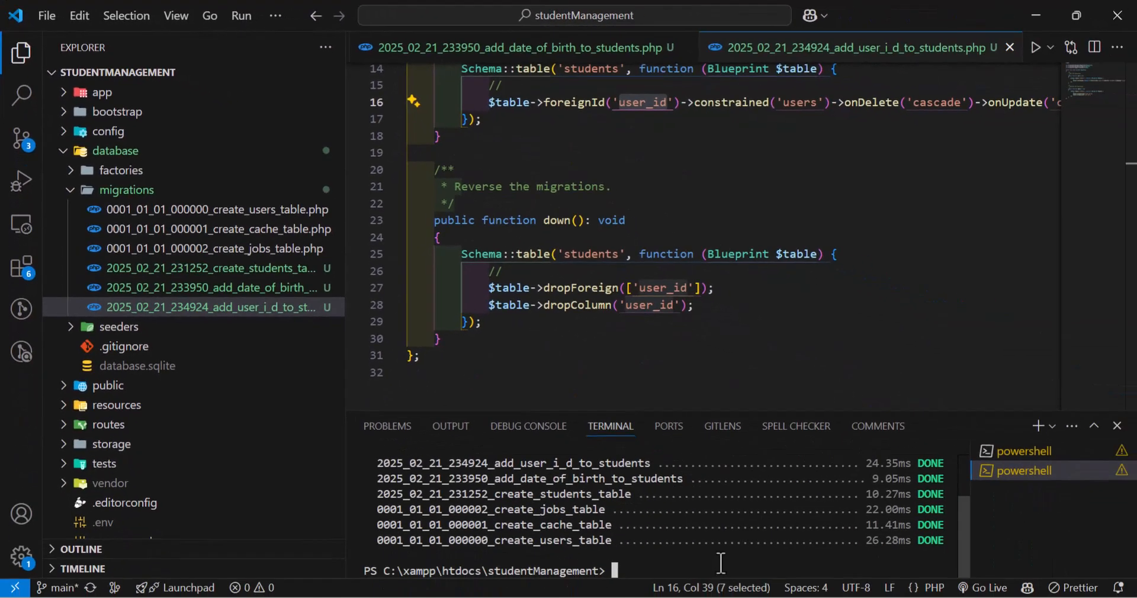
Step: Re-run php artisan migrate and confirm six batch-1 rows in students.migrations
type("php artisan")
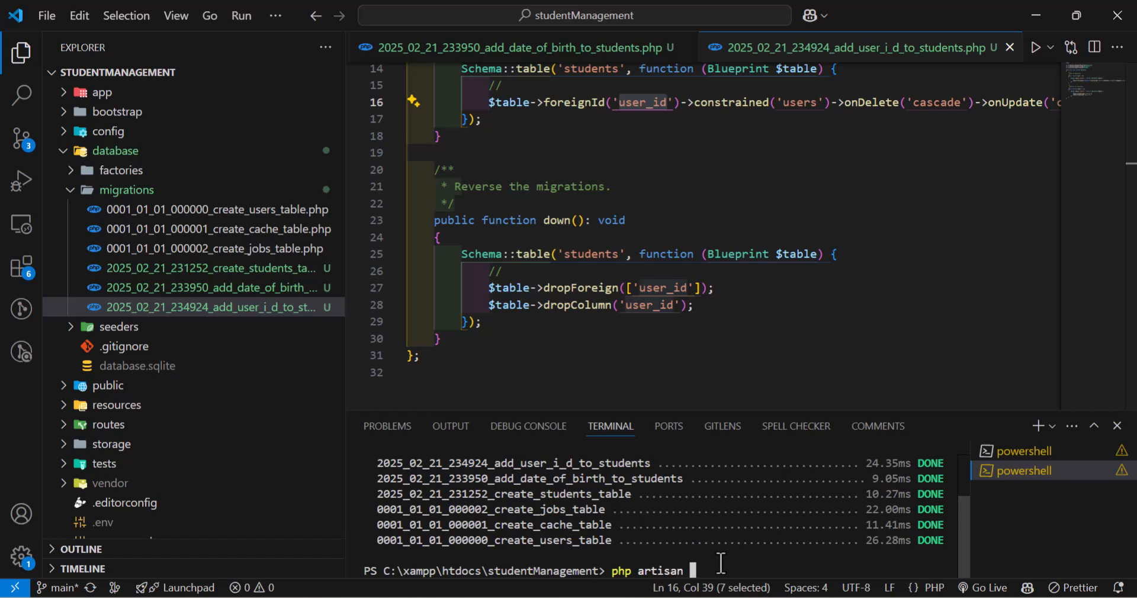
type("migrate")
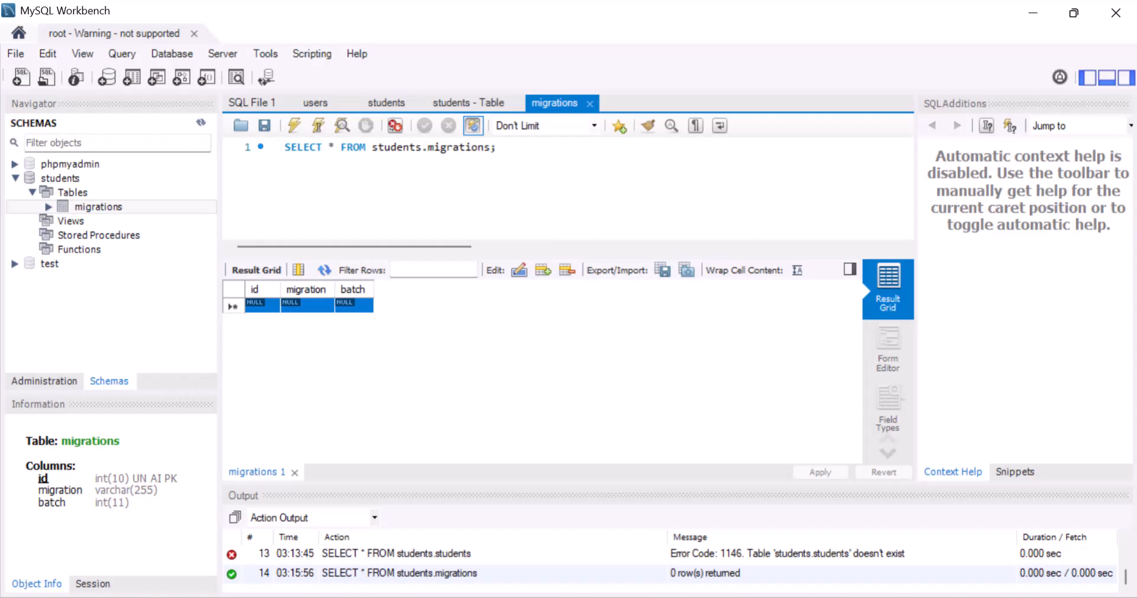
left_click(33, 192)
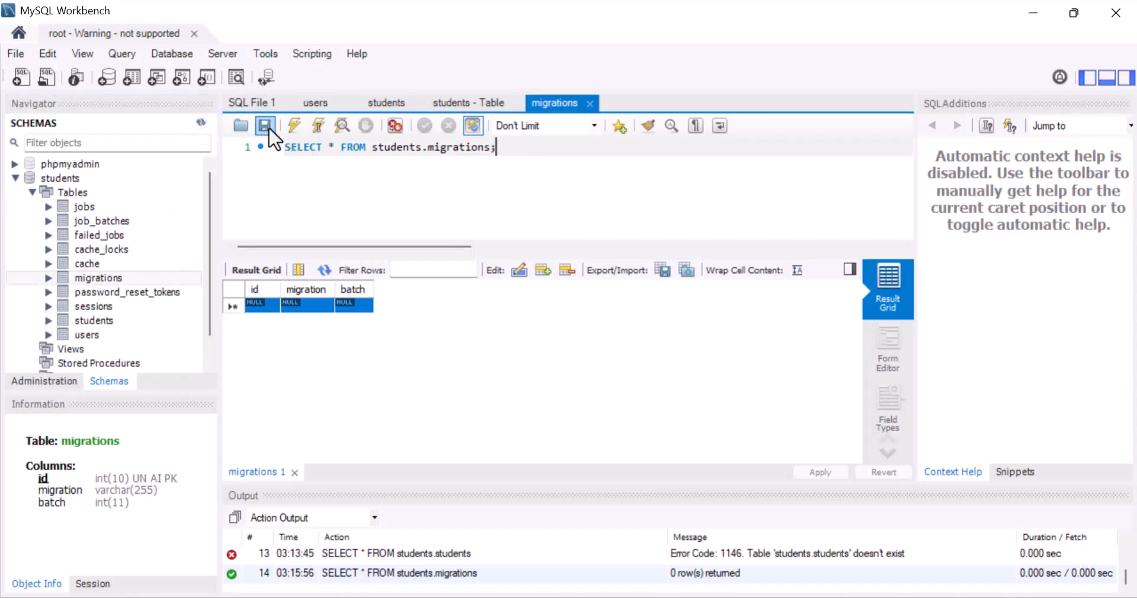
left_click(294, 125)
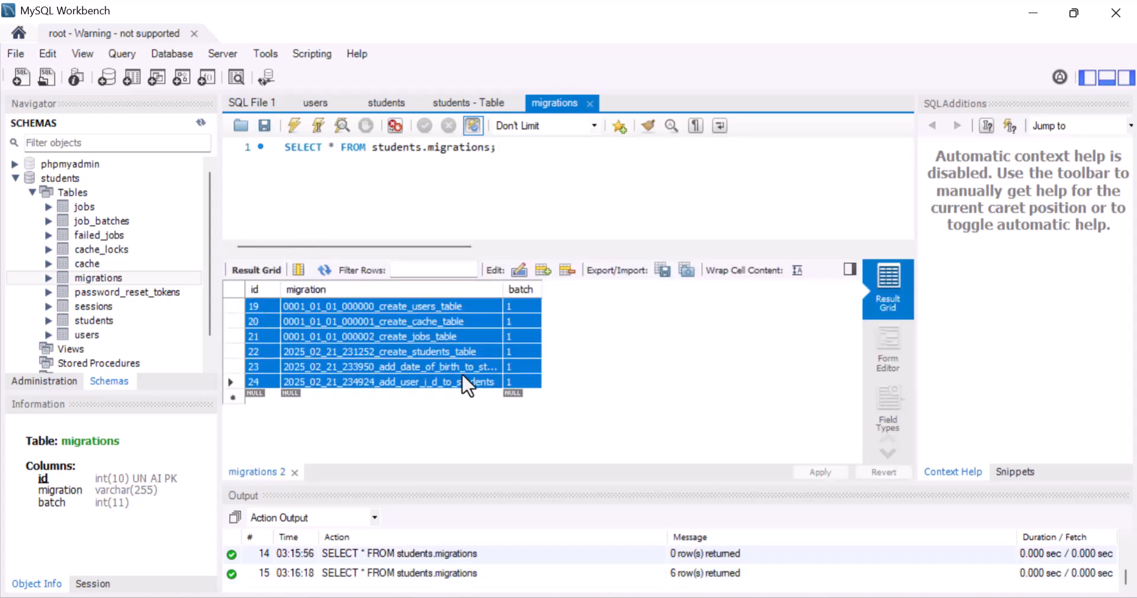
mouse_move(1033, 13)
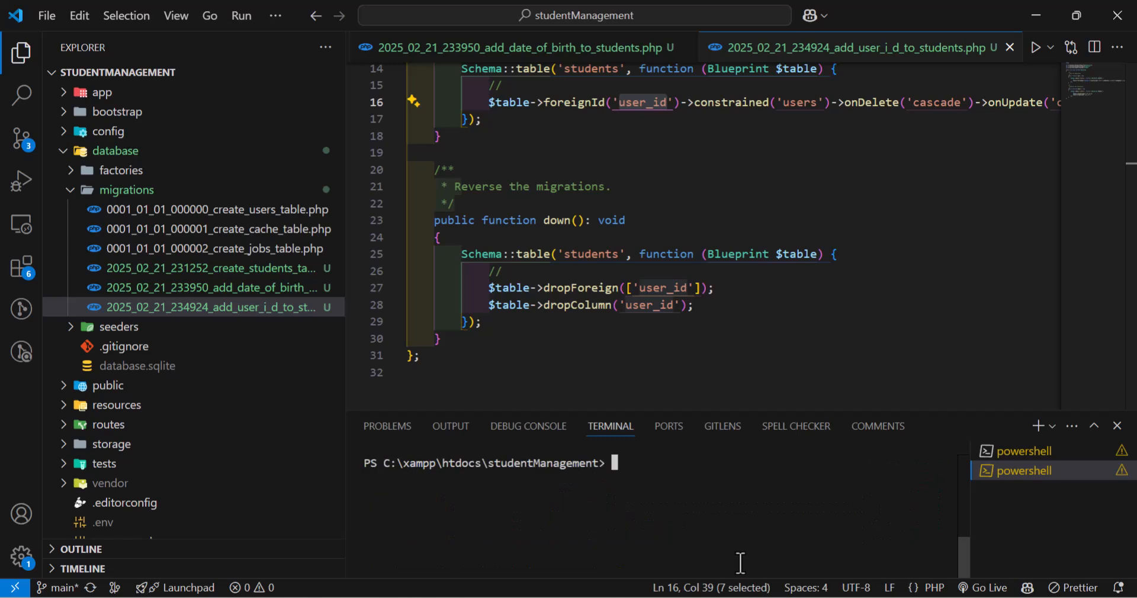
Step: Enter php artisan migrate:fresh in the terminal without running it yet
type("php a")
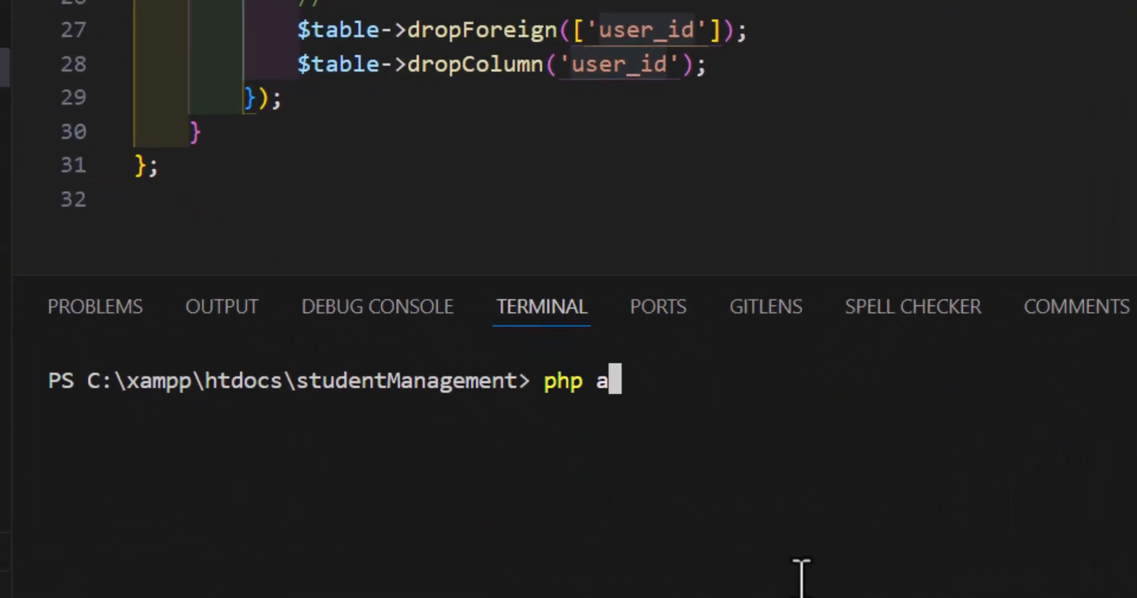
type("rtisan mig")
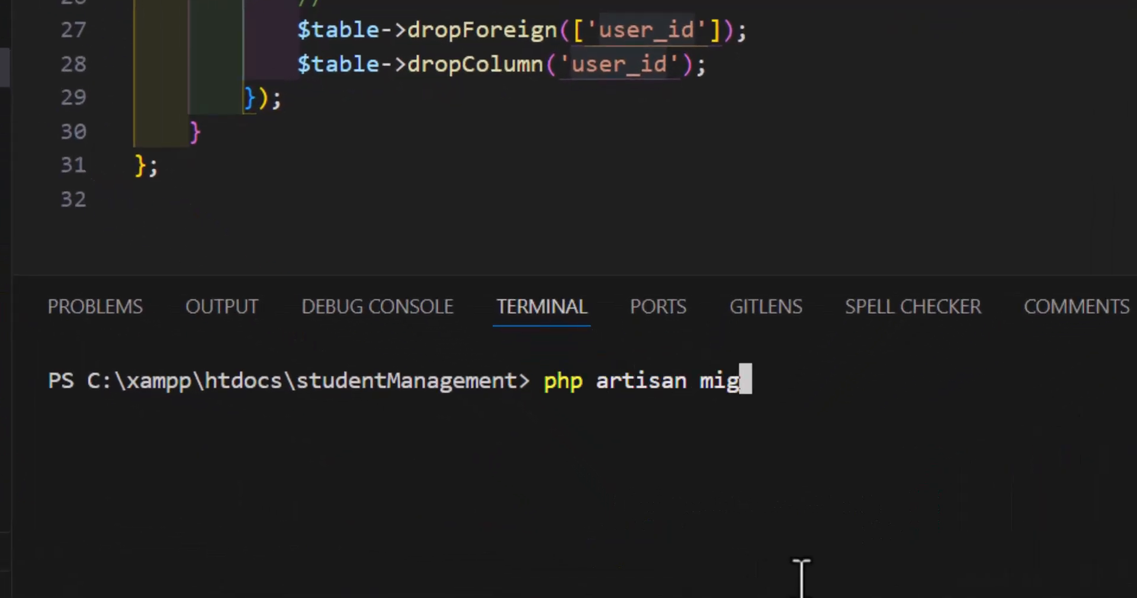
type("rate:fres")
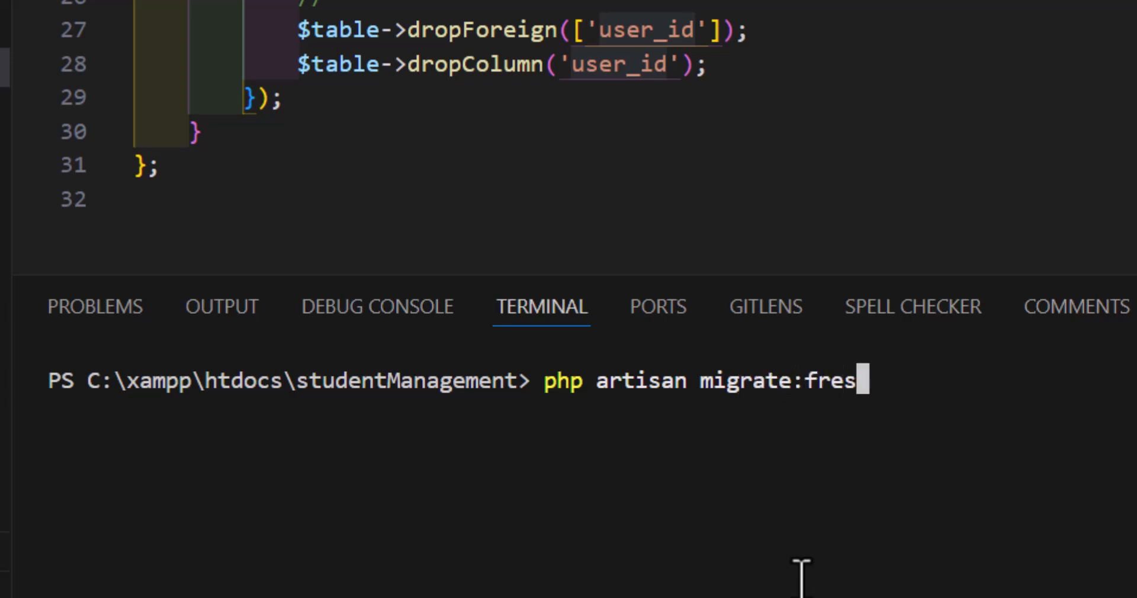
type("h")
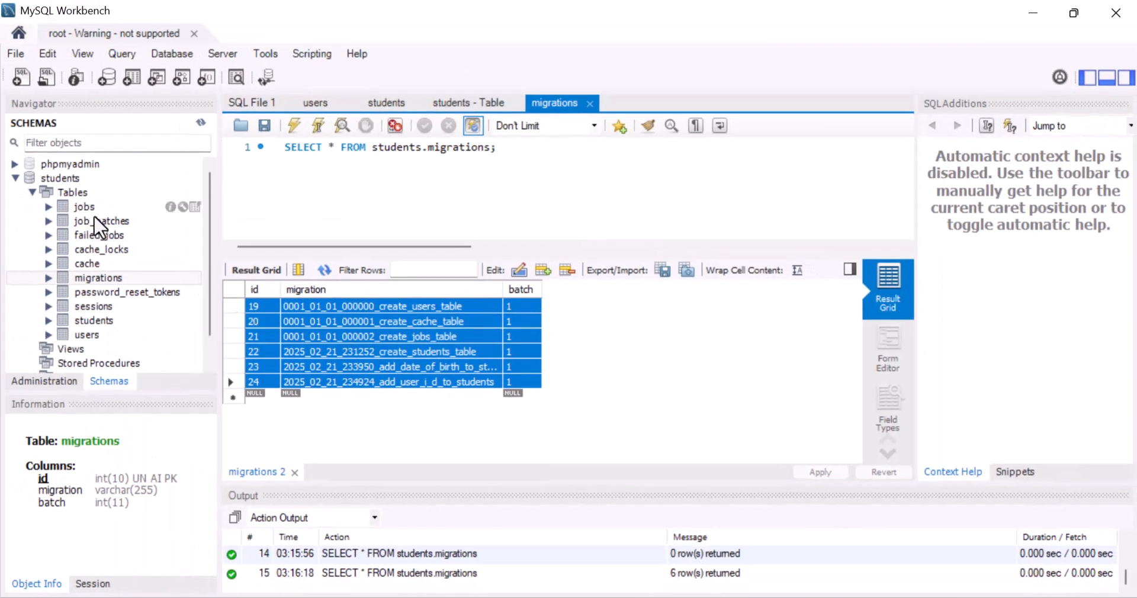
Step: Insert a test user row (name ad, email asdf) into users and apply it
right_click(86, 334)
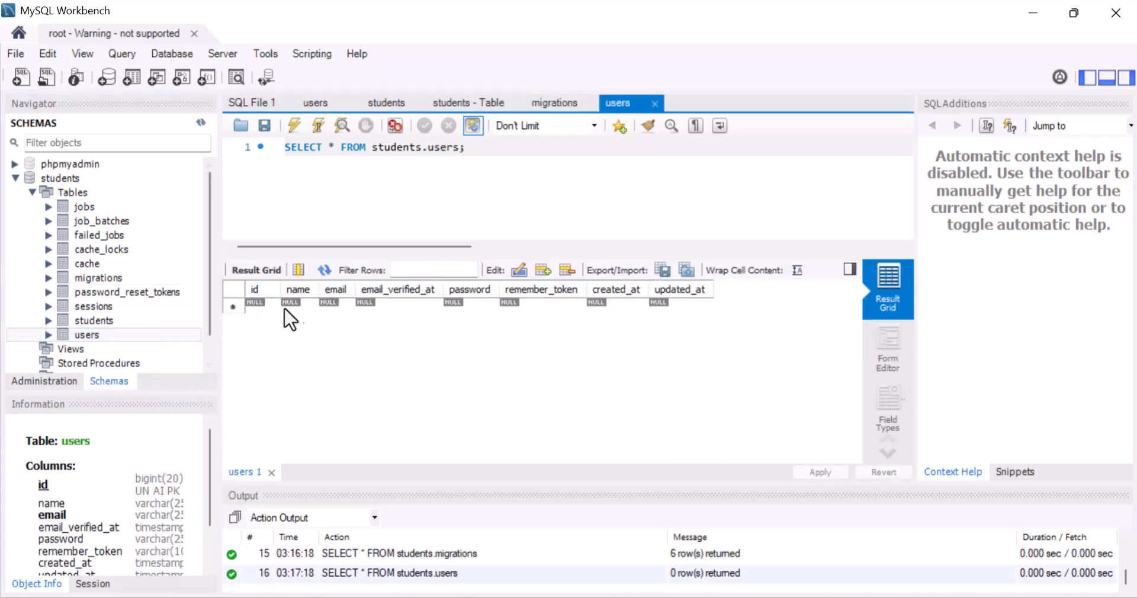
type("asdf")
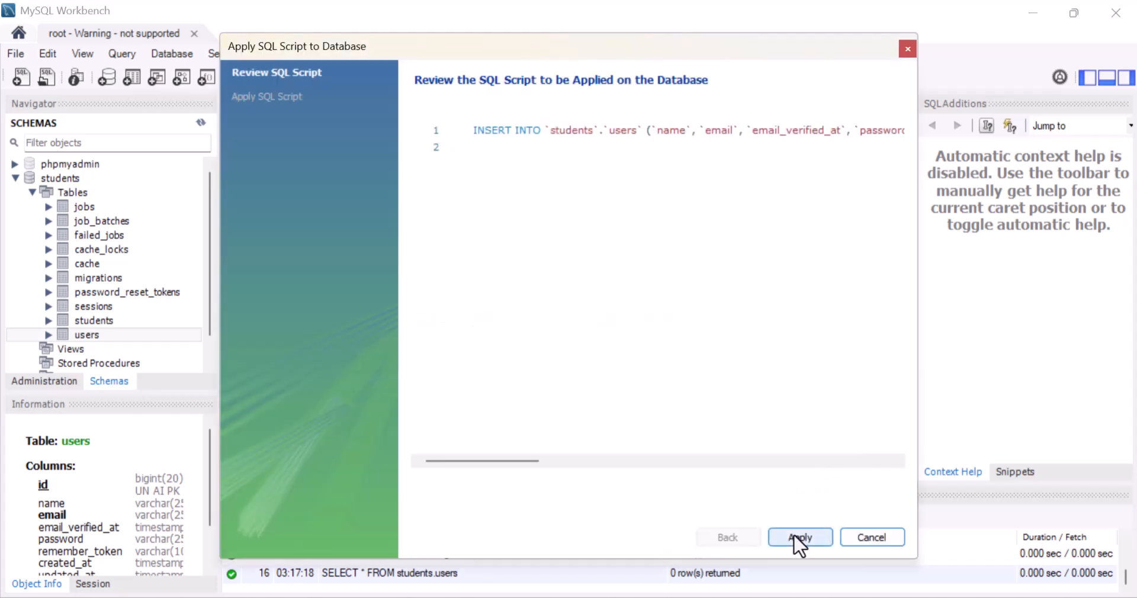
left_click(800, 538)
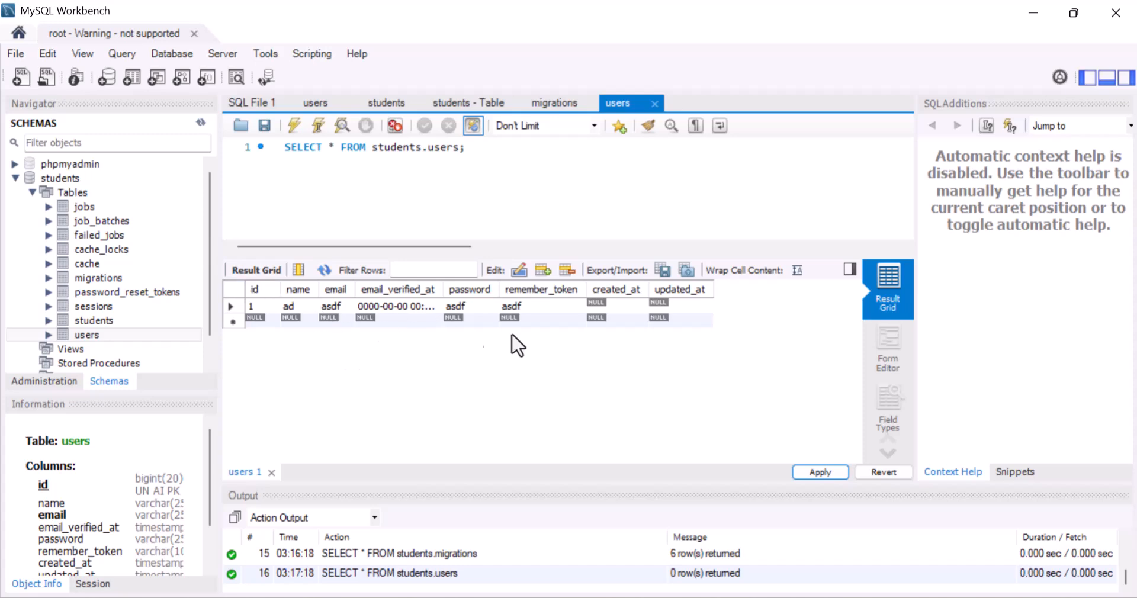
mouse_move(535, 332)
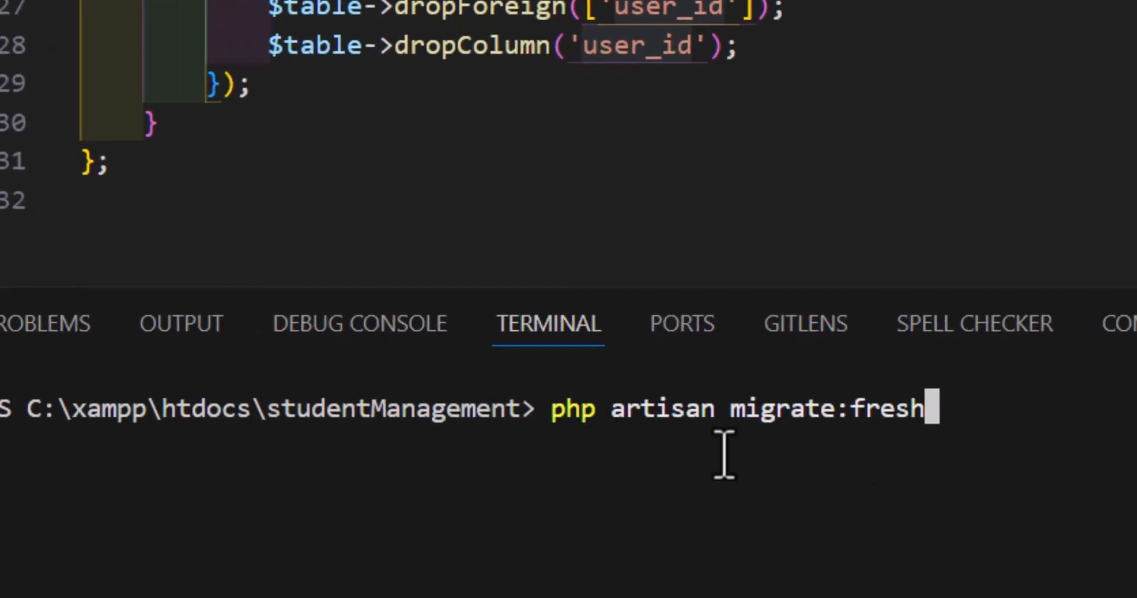
mouse_move(1008, 424)
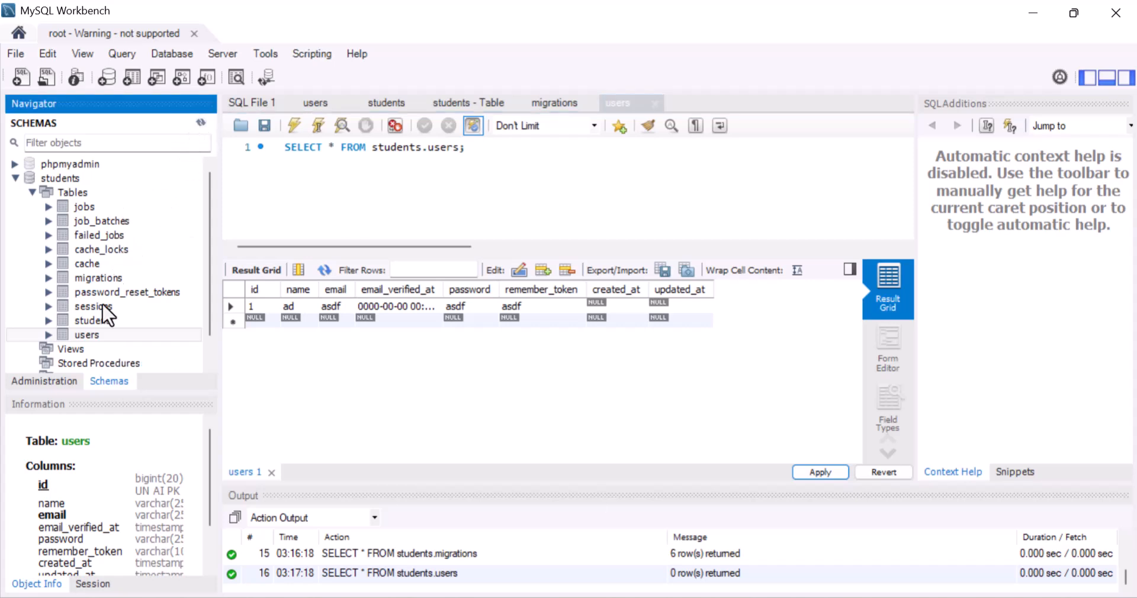
Step: After migrate:fresh, select users rows to confirm the test user is gone
right_click(87, 335)
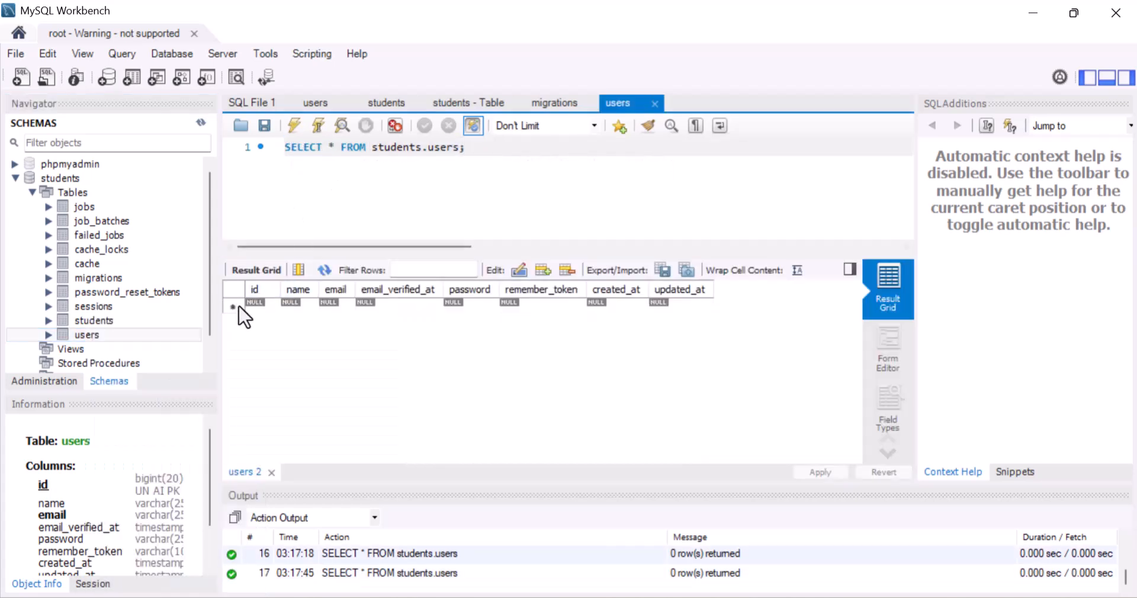
left_click(522, 302)
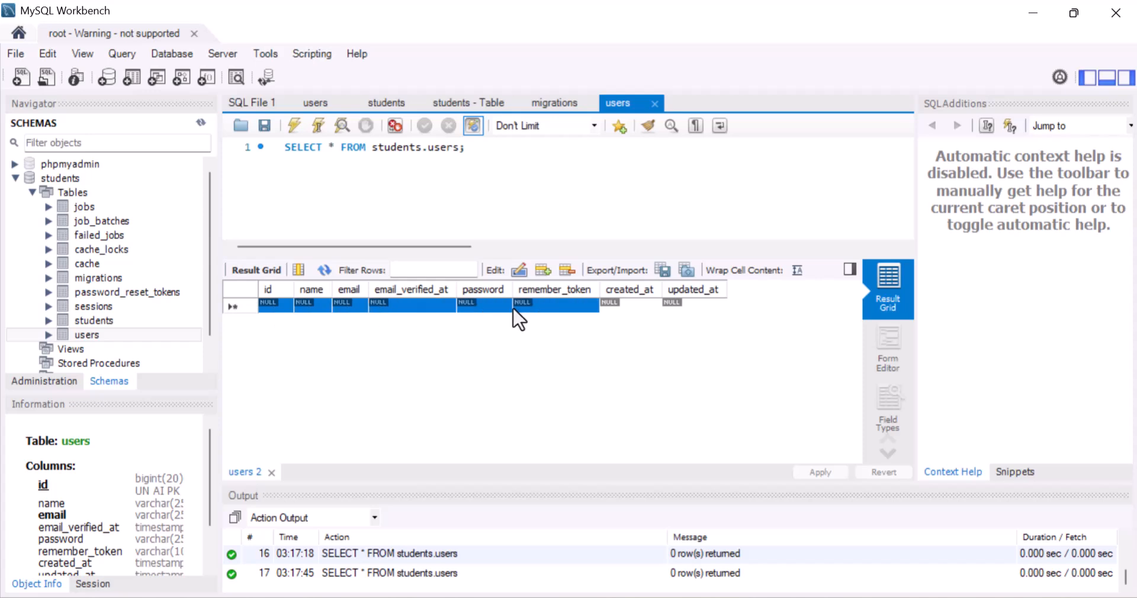